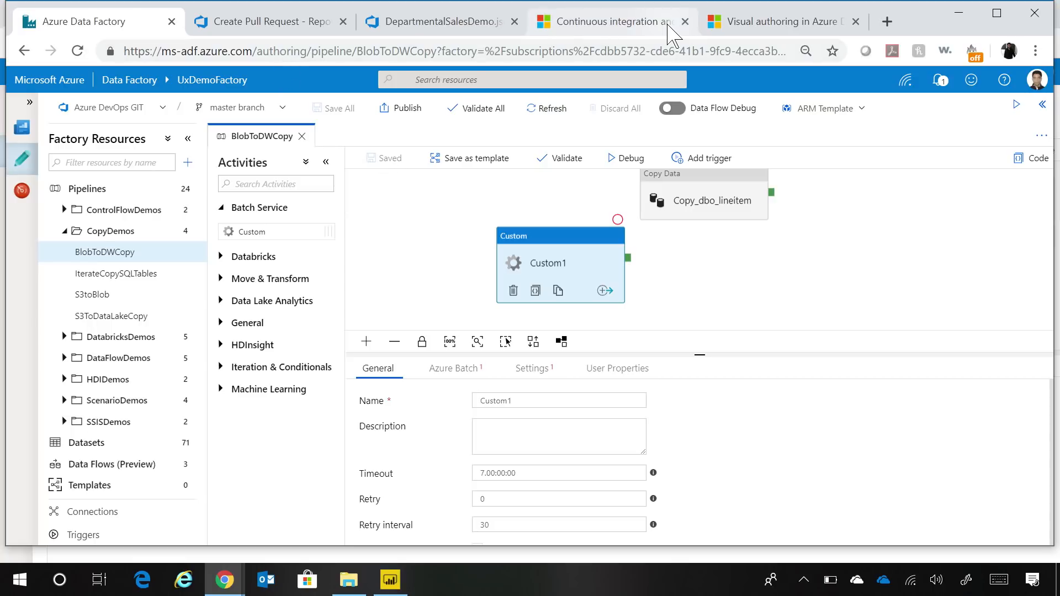
Show the Docs CI/CD diagram of Git branches, Release Management and Dev, Test, Prod factories
left_click(608, 22)
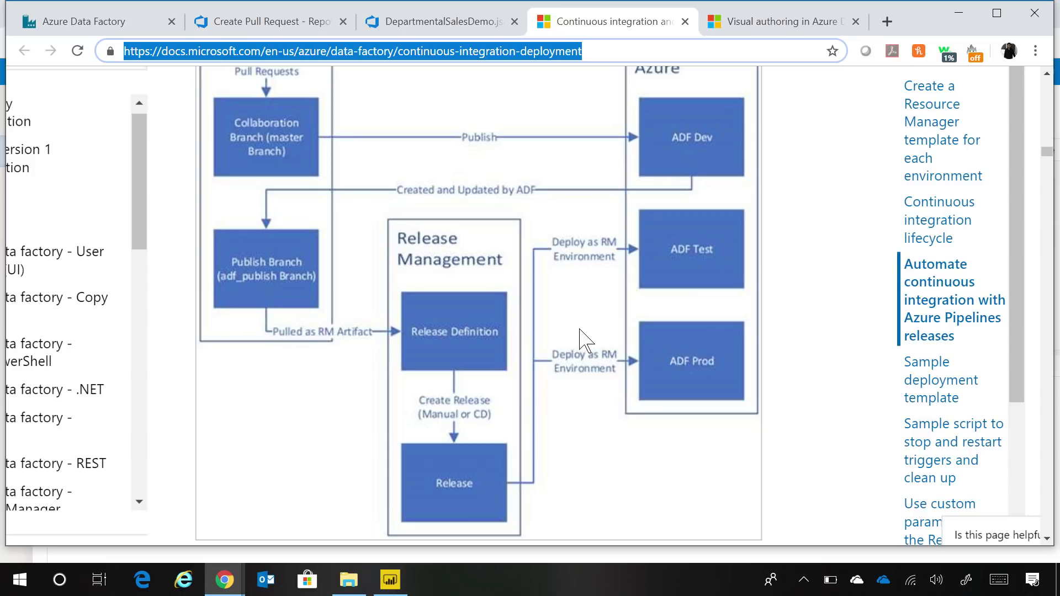
mouse_move(1010, 83)
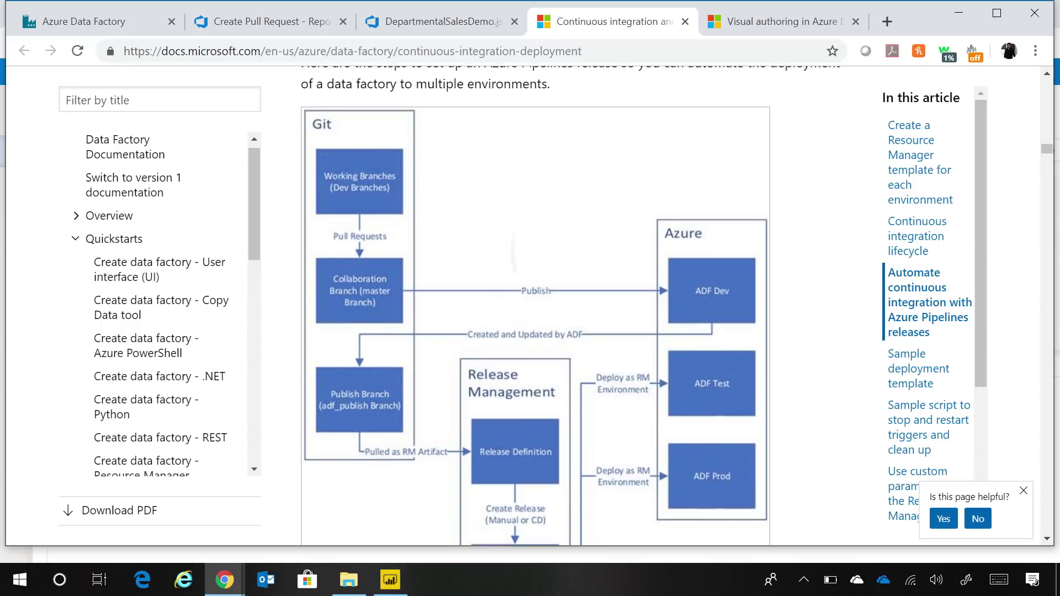
scroll("down", 3)
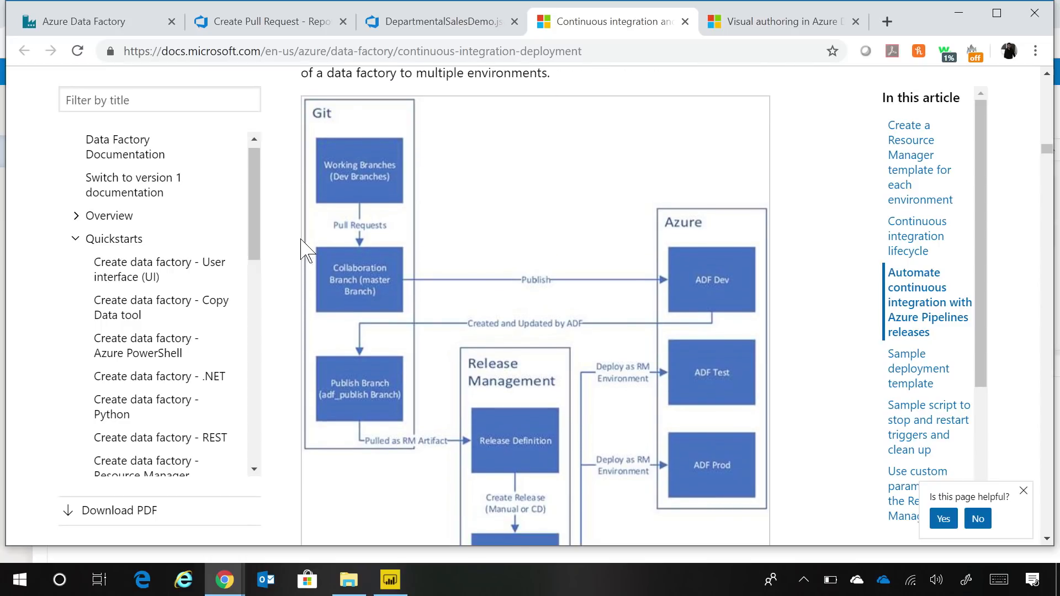
mouse_move(365, 265)
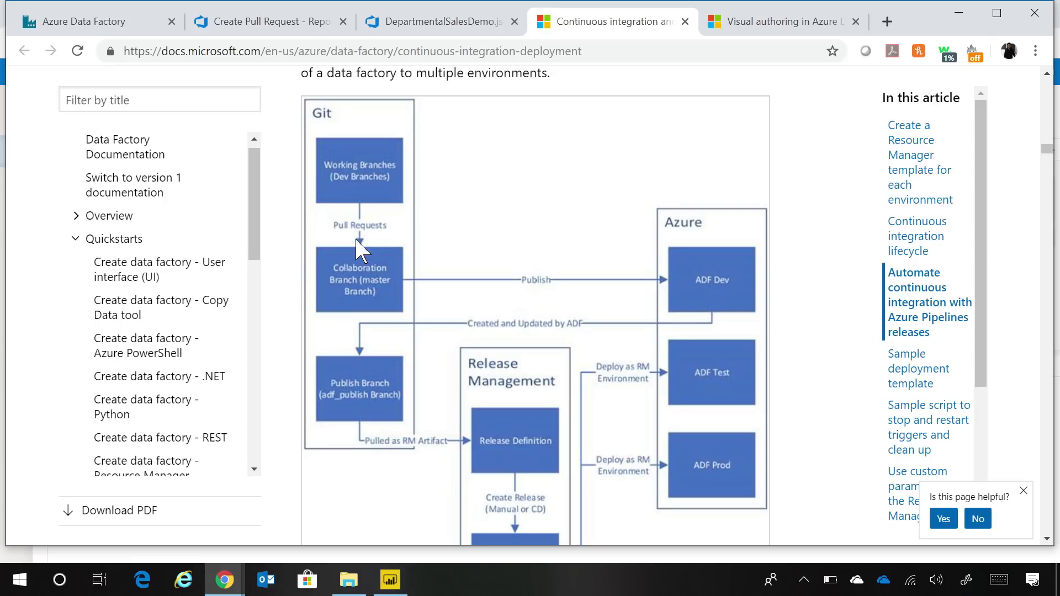
mouse_move(372, 270)
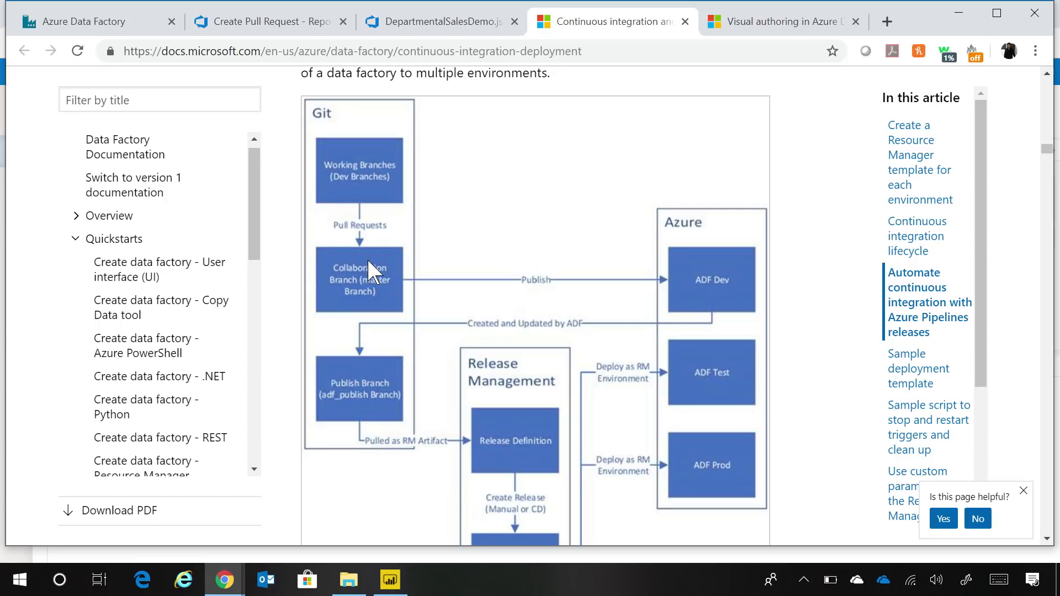
mouse_move(767, 323)
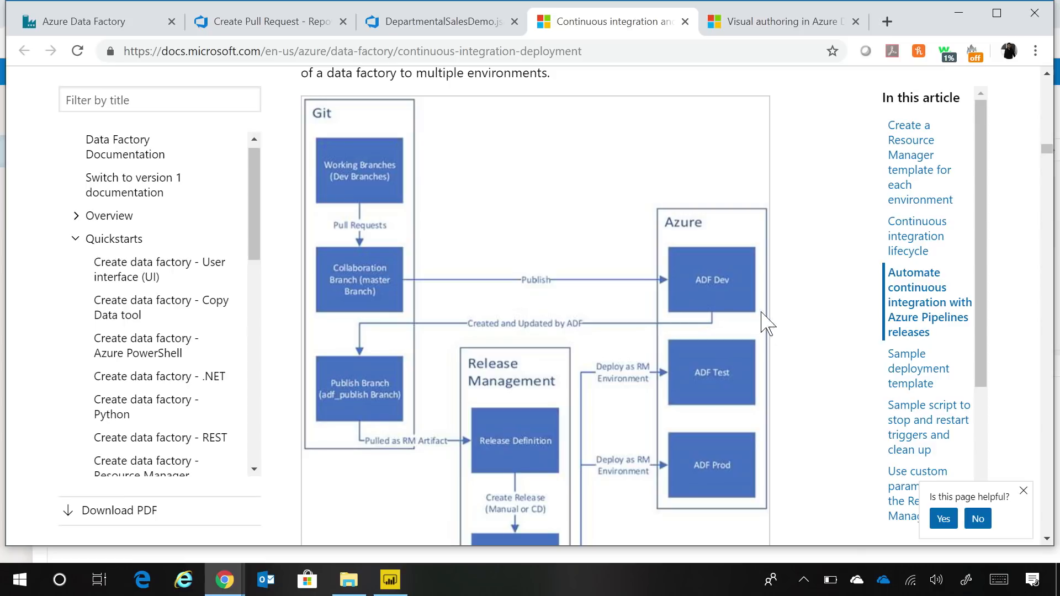
mouse_move(345, 420)
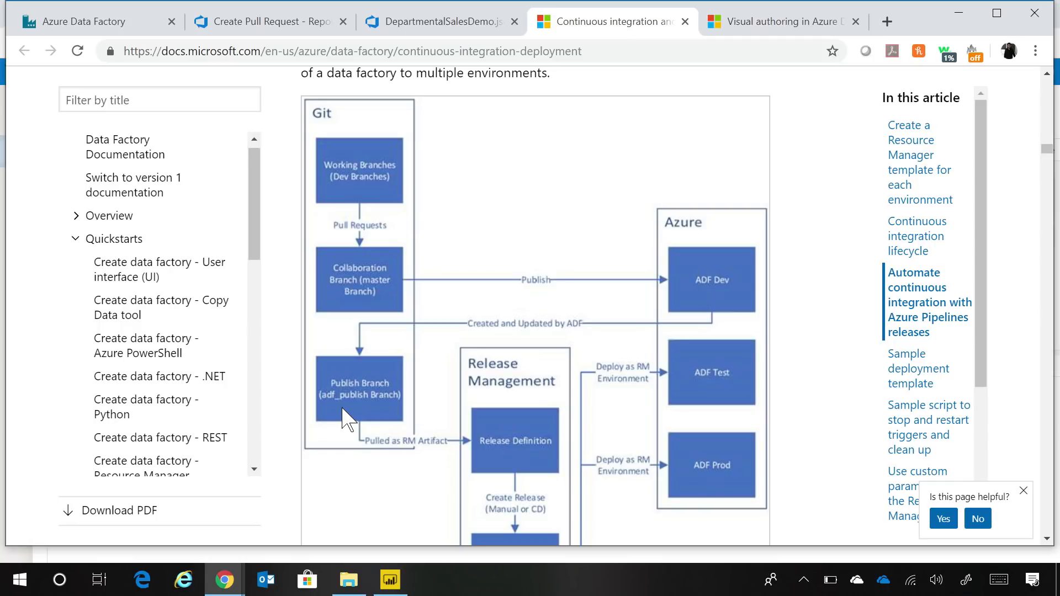
scroll("down", 3)
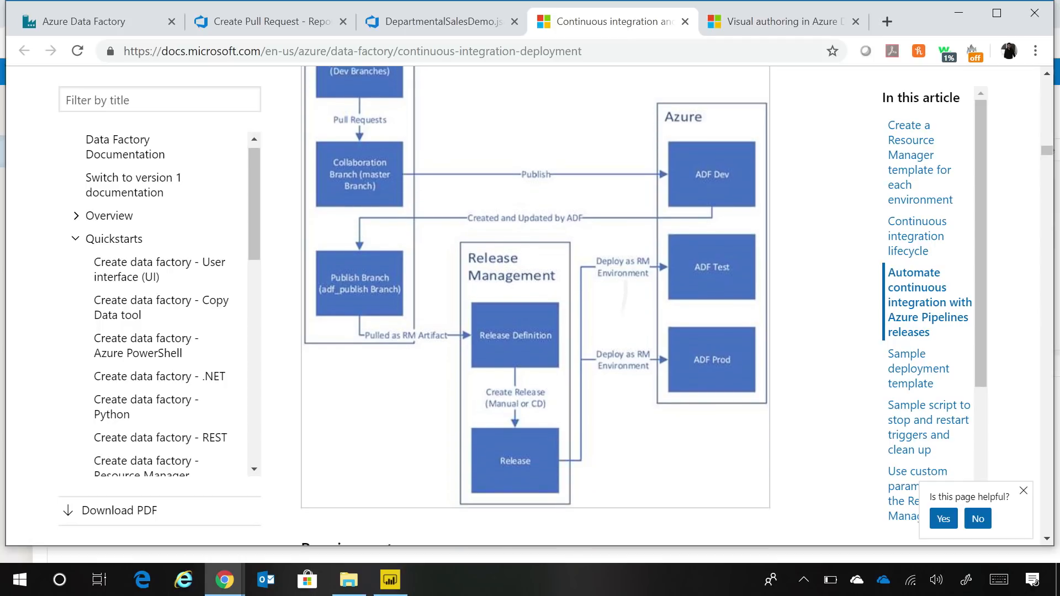
scroll("down", 3)
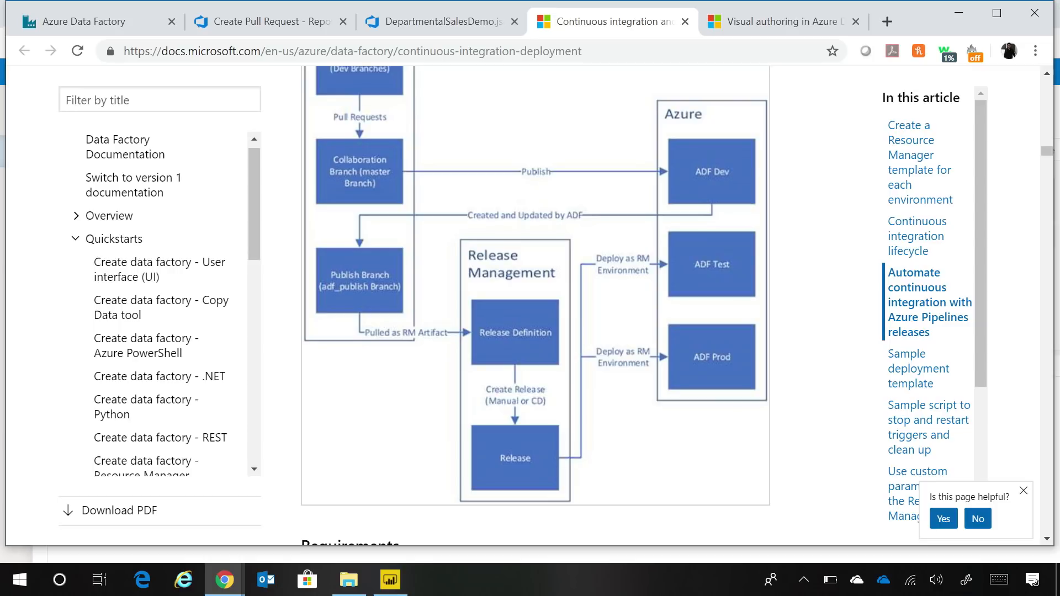